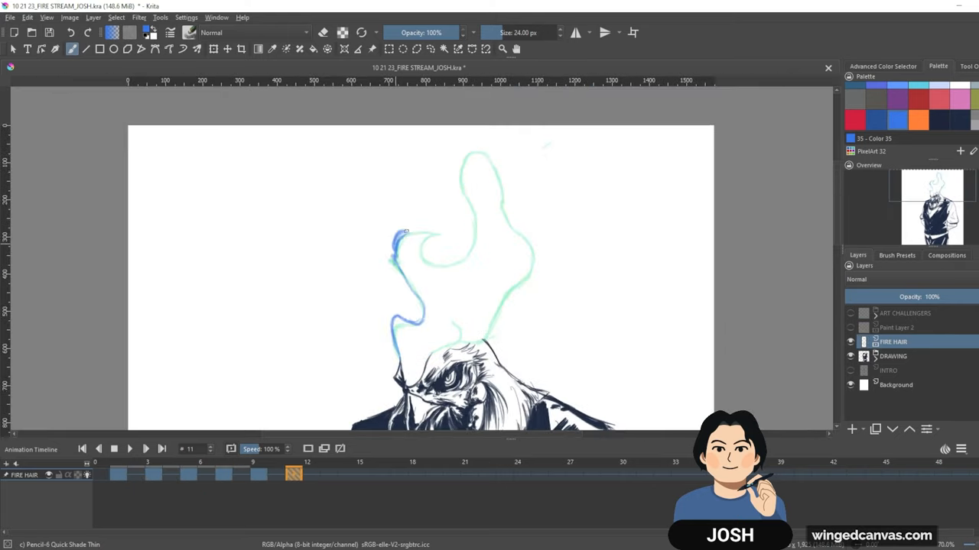
Hide the fire-hair artwork and select Paint Layer 2 for a one-frame flame demo.
click(765, 425)
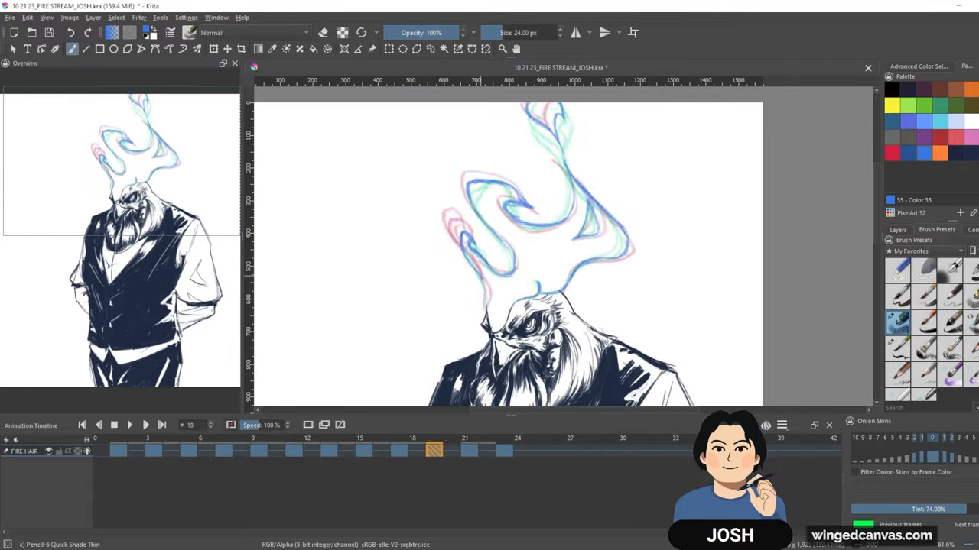
click(539, 449)
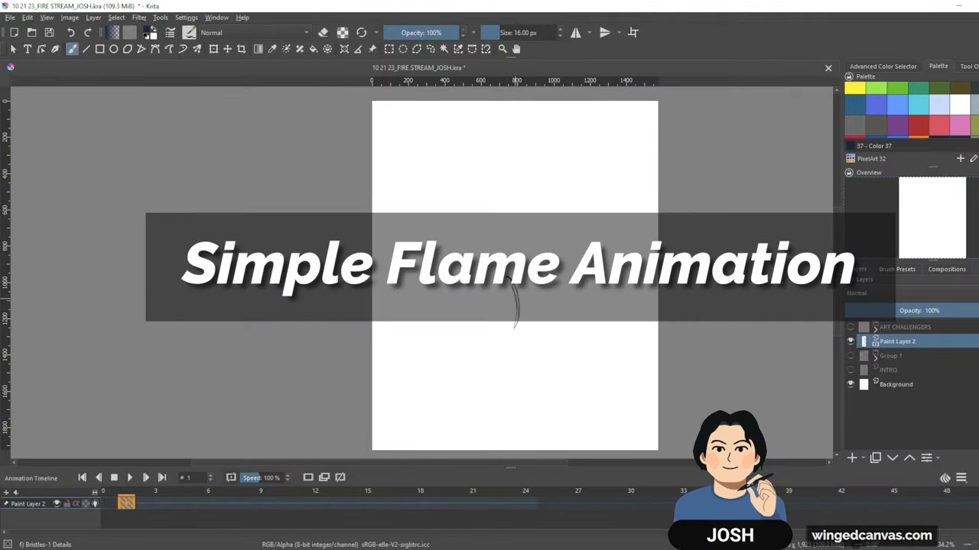
Draw a teardrop flame outline on frame 1 and add an onion-skinned blank keyframe at frame 2.
drag(520, 286, 497, 348)
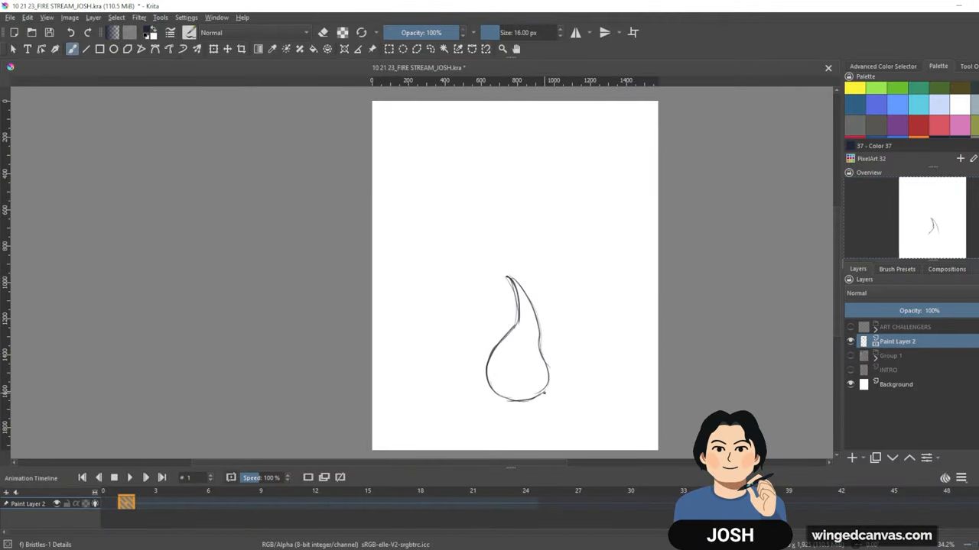
click(520, 363)
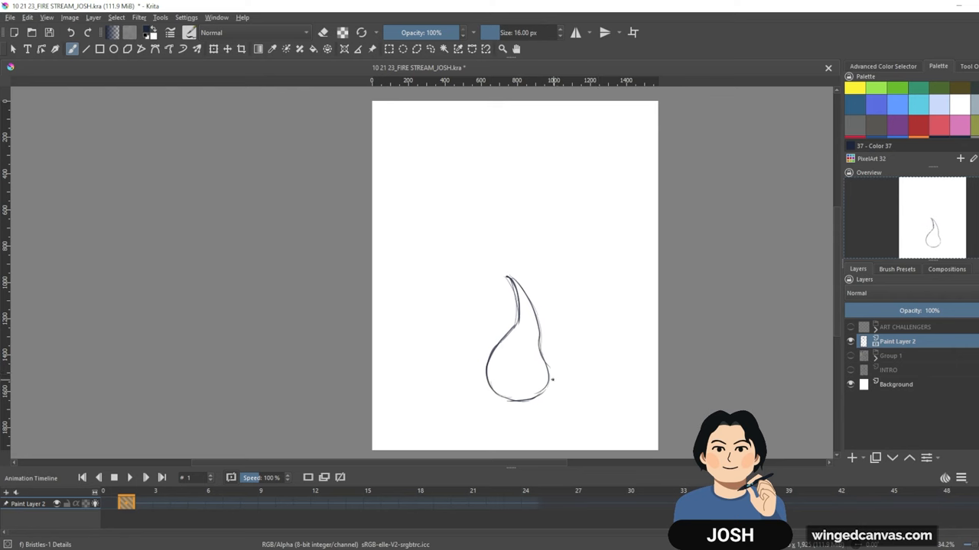
click(528, 367)
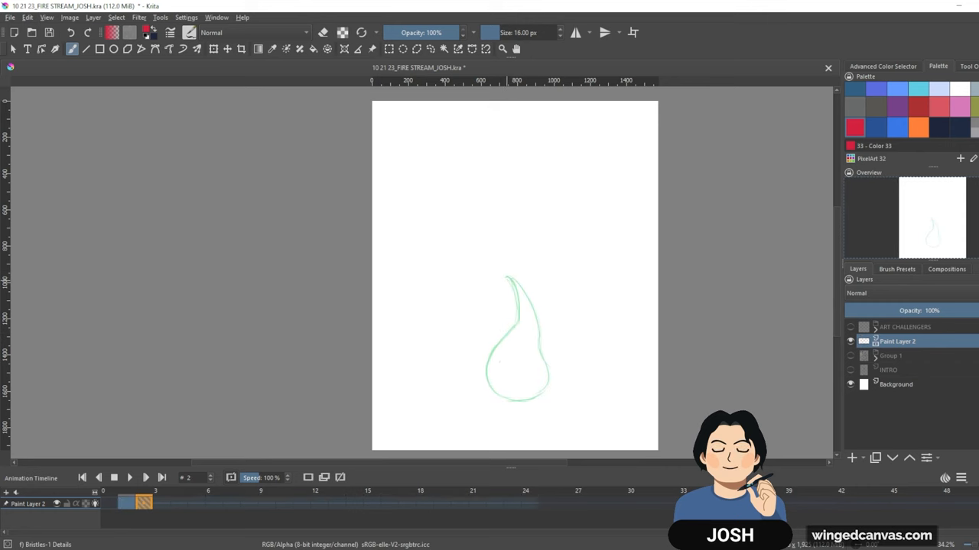
Sketch red flames on frames 2 through 6, bending and curling the tip further each frame.
drag(505, 279, 493, 401)
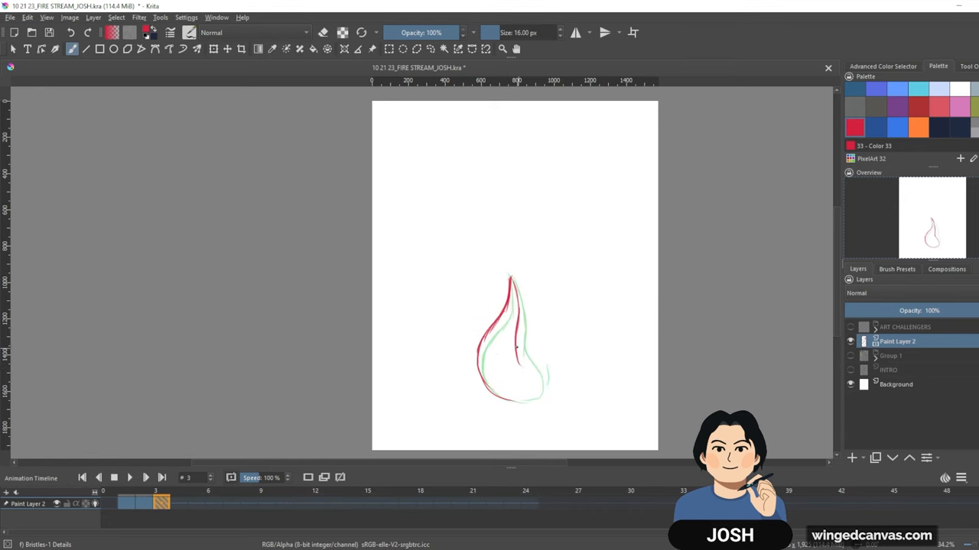
drag(524, 351, 535, 393)
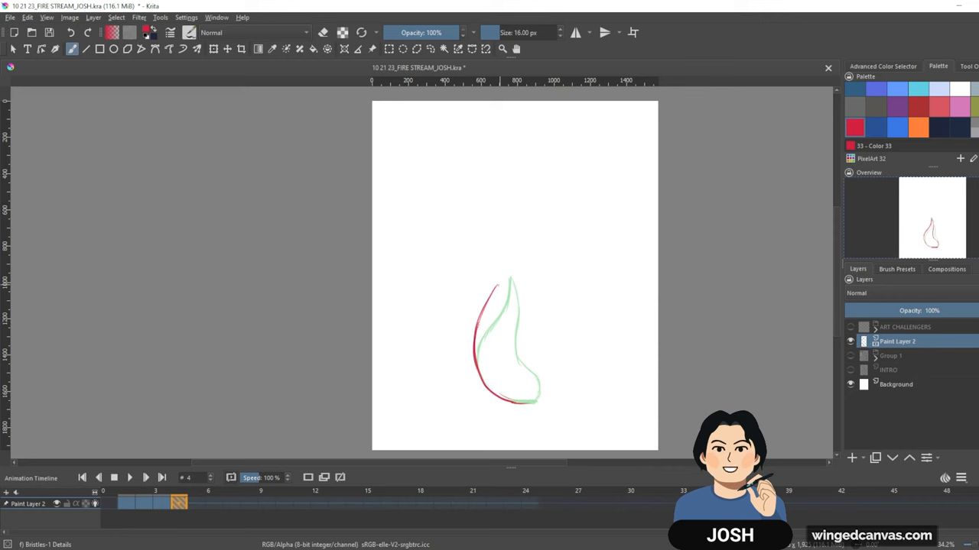
drag(498, 289, 533, 366)
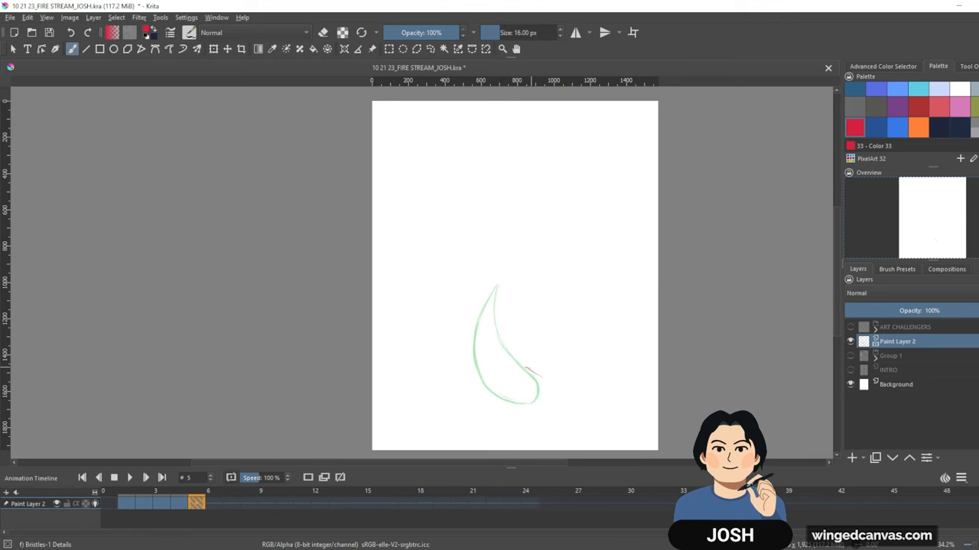
drag(528, 371, 520, 397)
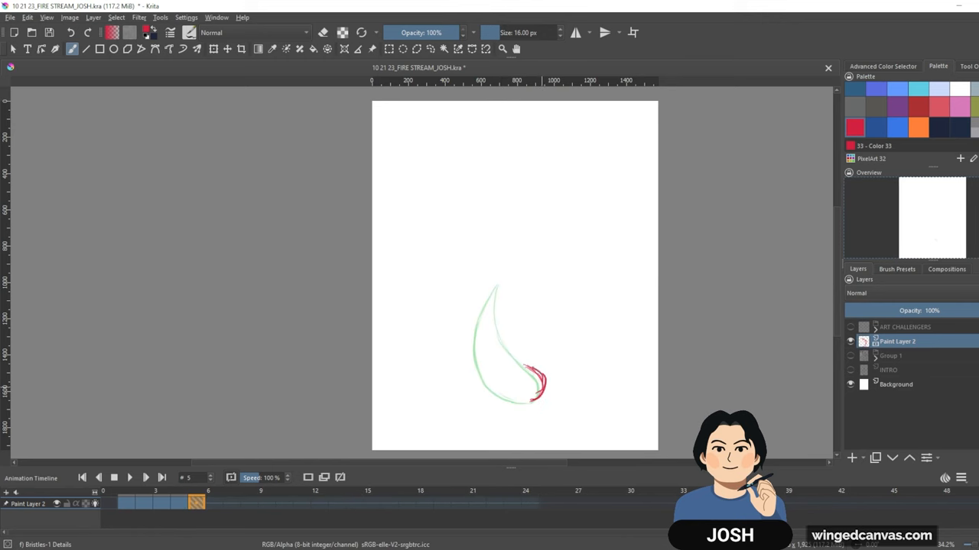
drag(522, 382, 493, 286)
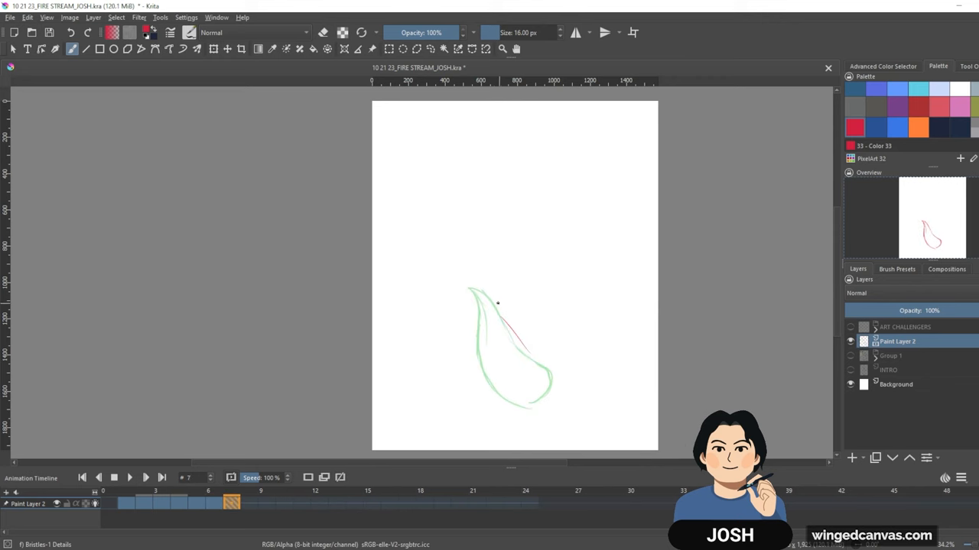
Stretch the flame into a comet shape on frames 7–9 and circle its round head.
drag(495, 304, 555, 374)
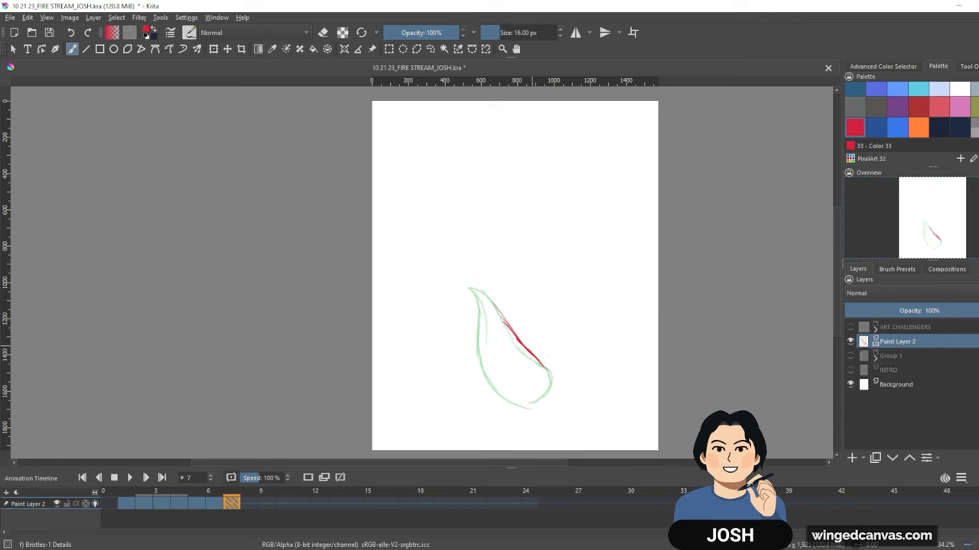
drag(520, 344, 566, 382)
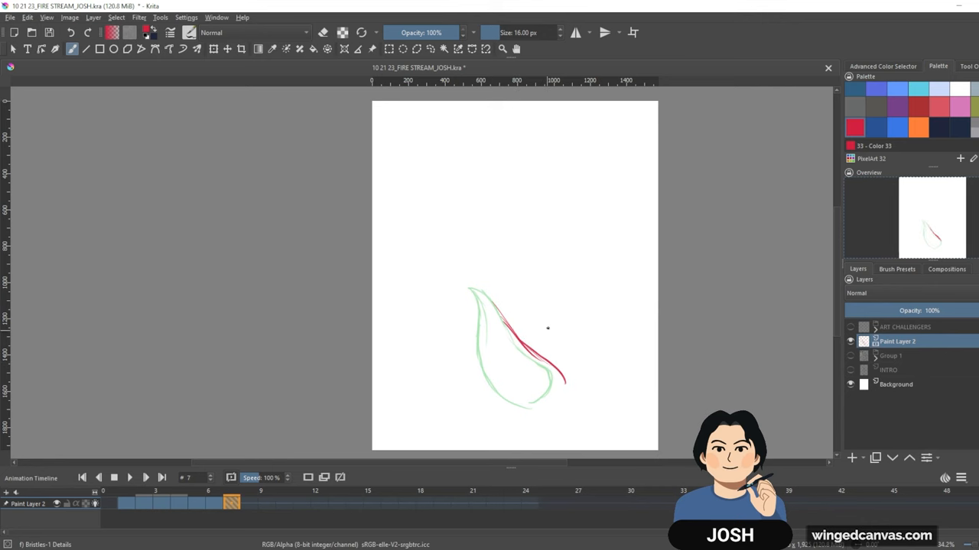
drag(546, 329, 523, 409)
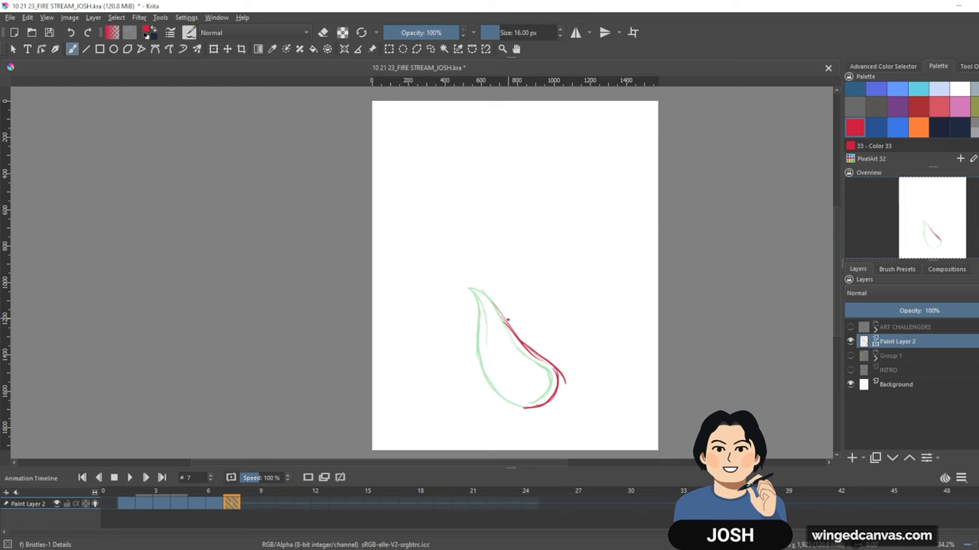
drag(505, 317, 455, 291)
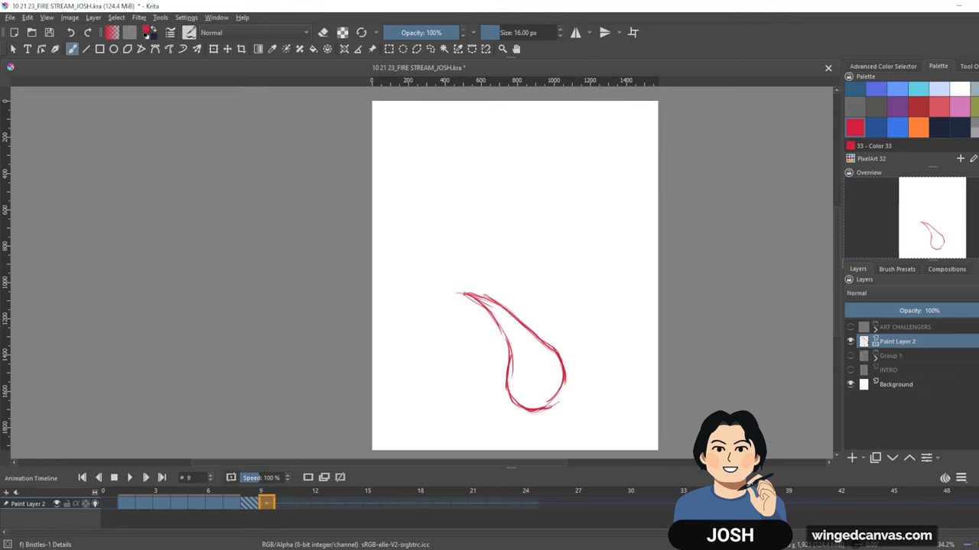
drag(574, 325, 622, 256)
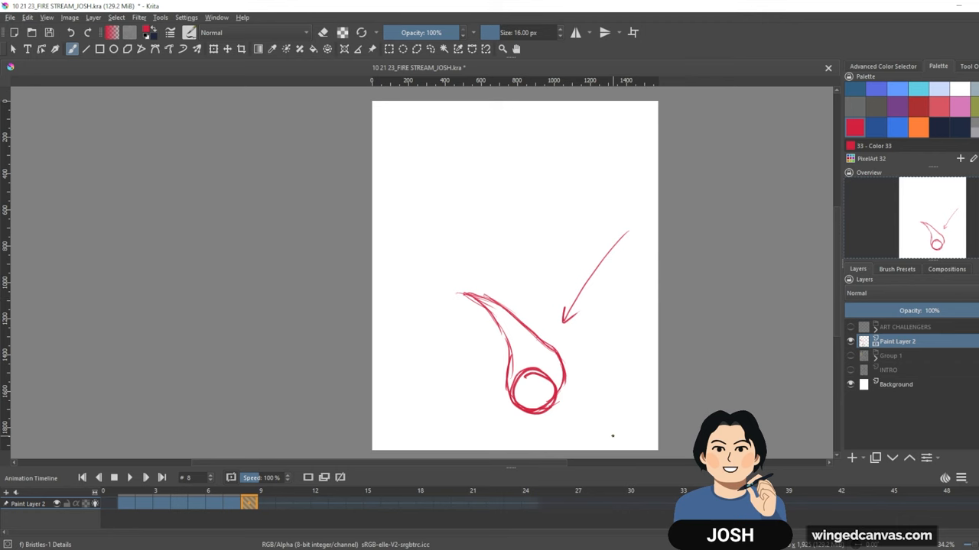
Hide the flame demo layer, show the rooster sketch group, and begin FIRE HAIR frame 3.
click(851, 341)
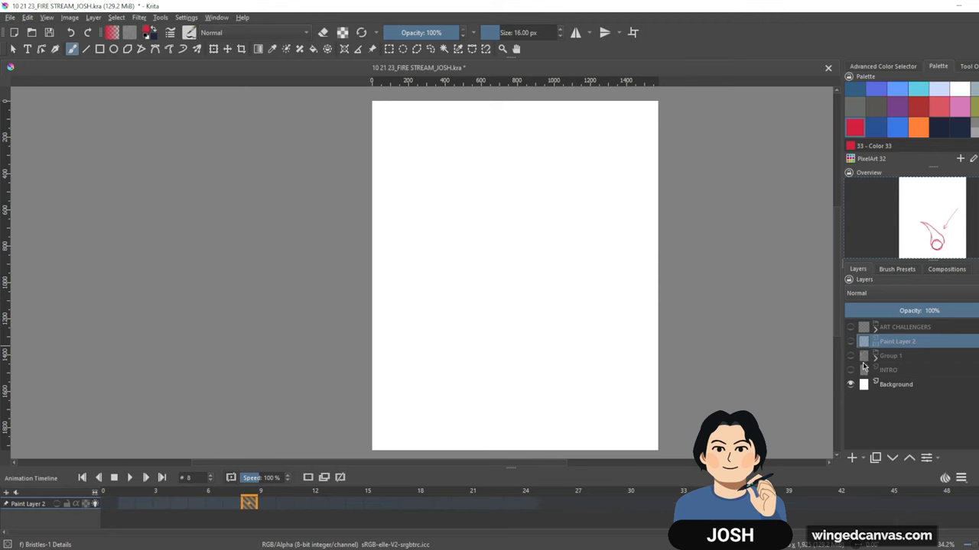
click(851, 355)
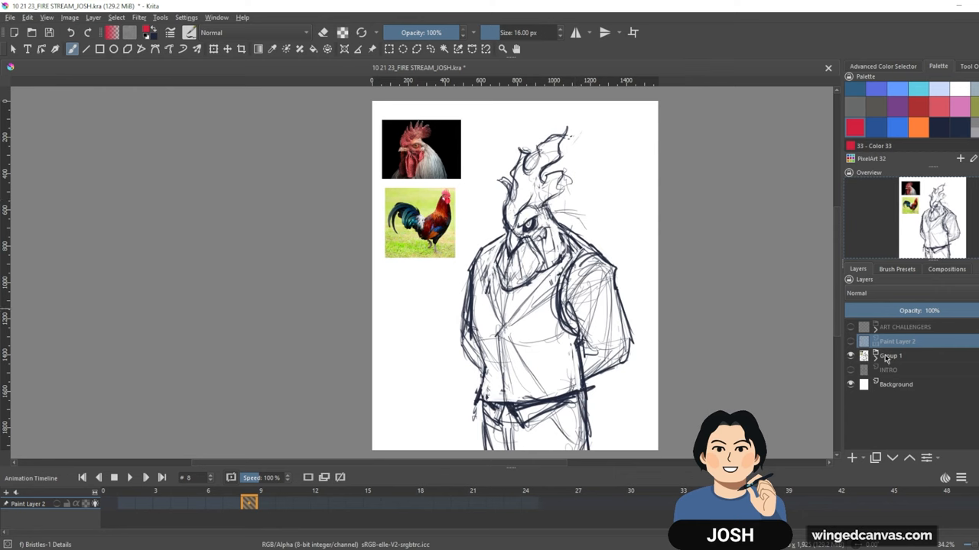
mouse_move(523, 167)
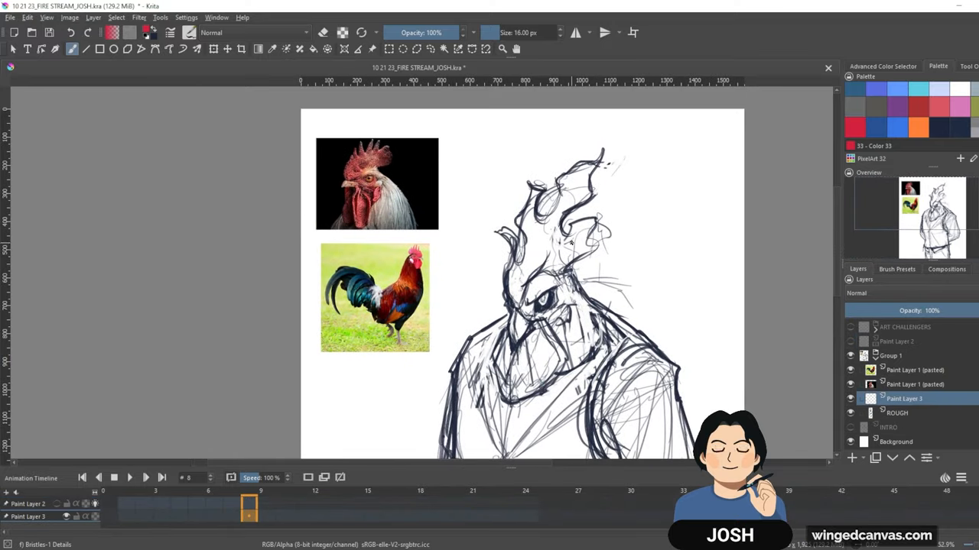
click(570, 251)
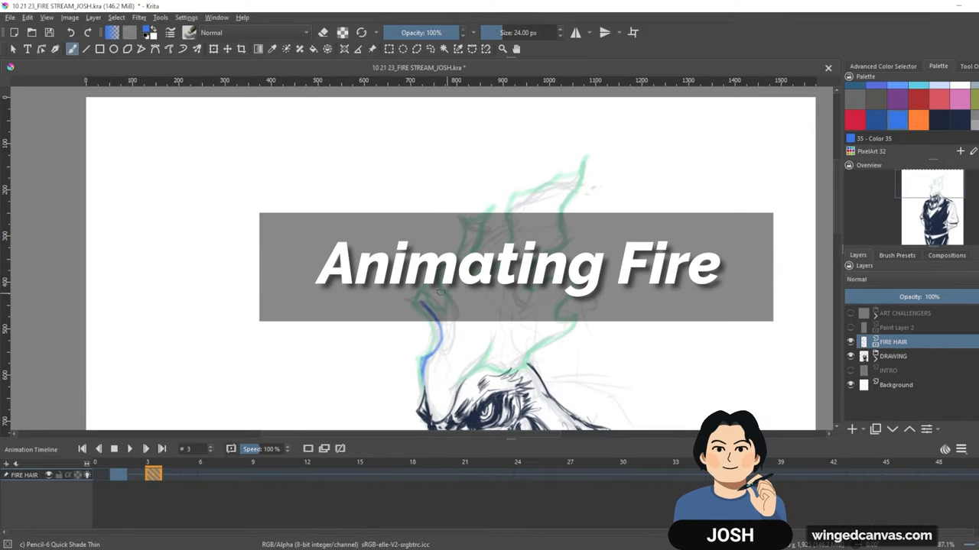
Label the flame tongues A–D and trace the blue head outline and tongues on frame 3.
click(850, 370)
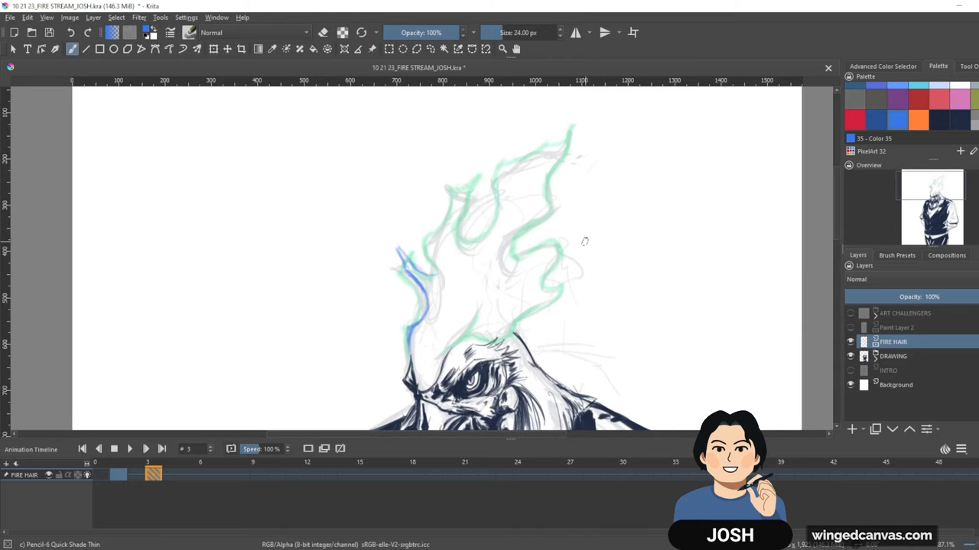
mouse_move(567, 353)
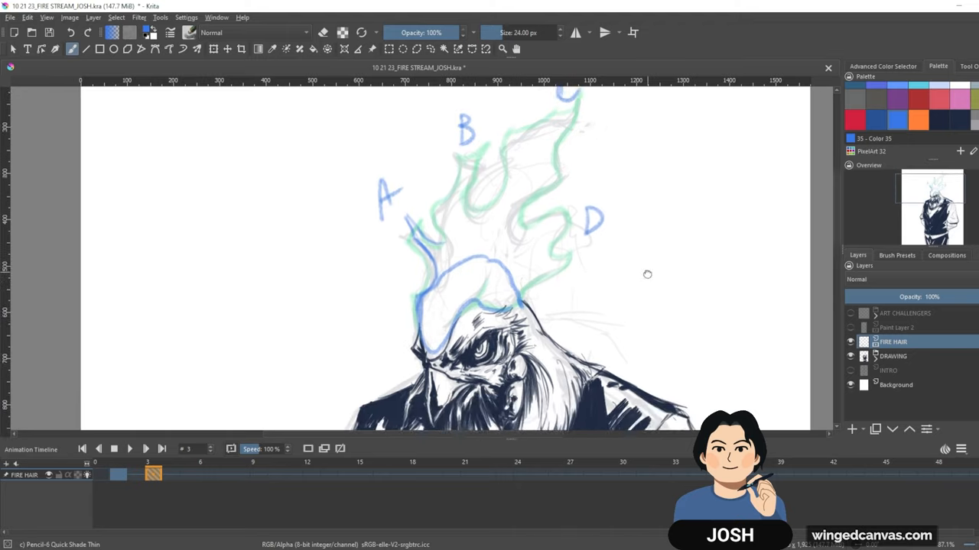
scroll(down, 3)
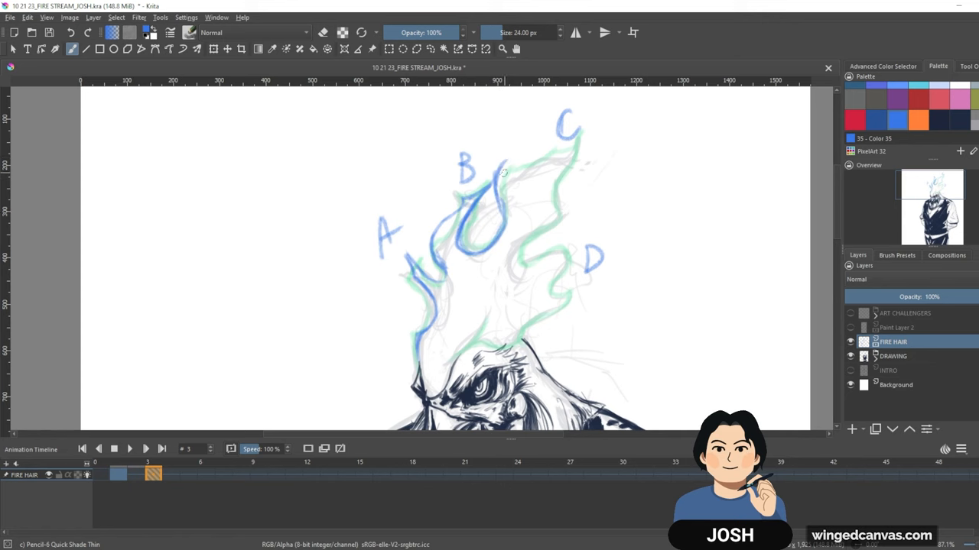
Trace the blue flame shape and curve on frame 5, then start frame 7.
drag(505, 172, 547, 157)
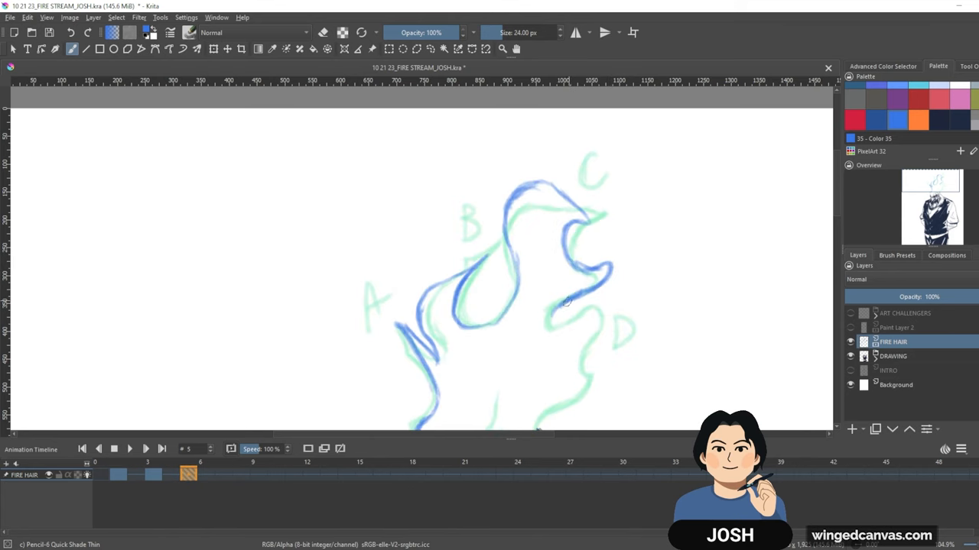
drag(558, 302, 581, 313)
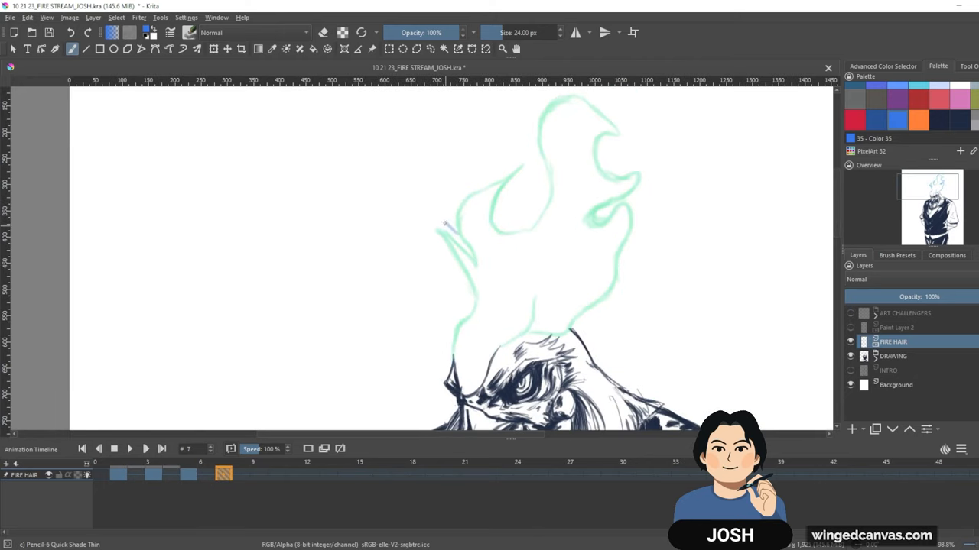
Draw frame 7's blue flame with left tongue, tall hooked centre, and motion arrows.
drag(432, 230, 471, 264)
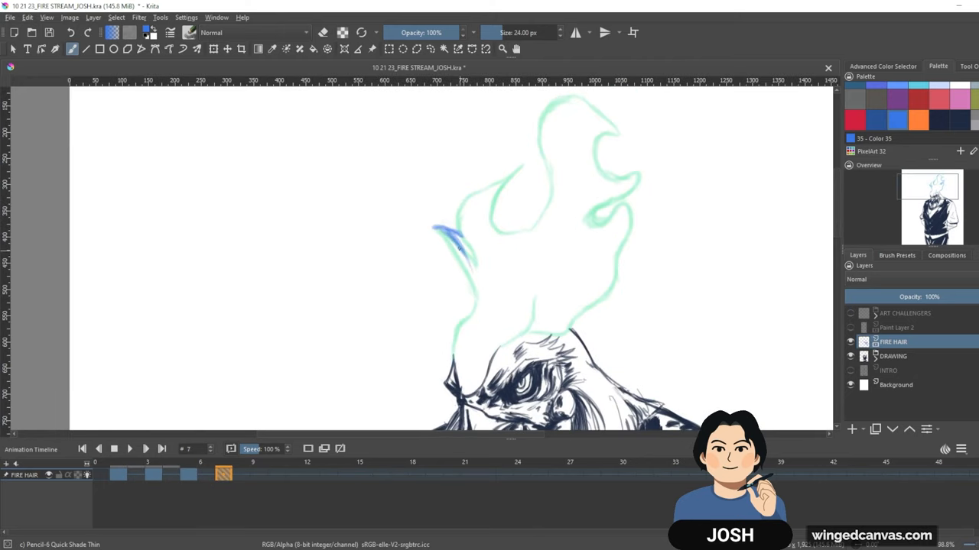
drag(459, 245, 466, 317)
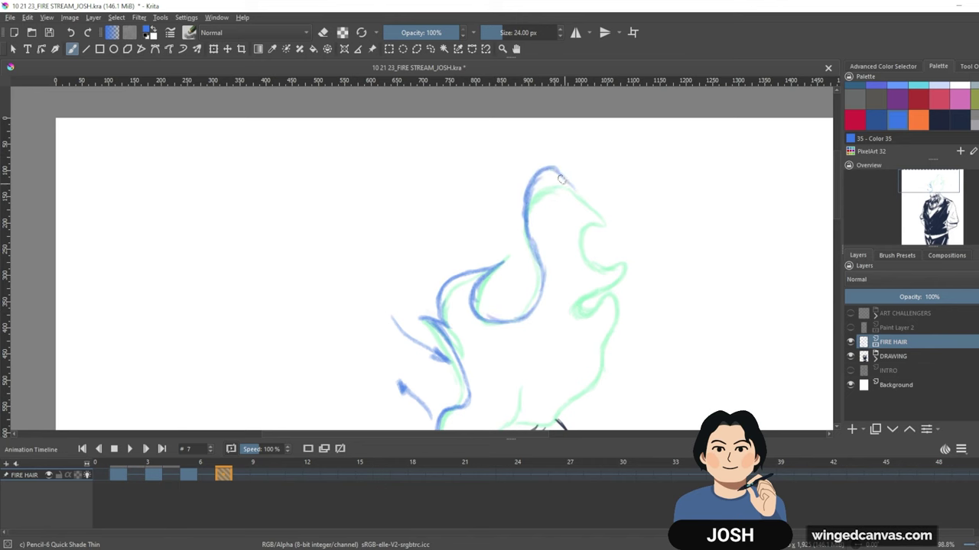
drag(558, 180, 601, 262)
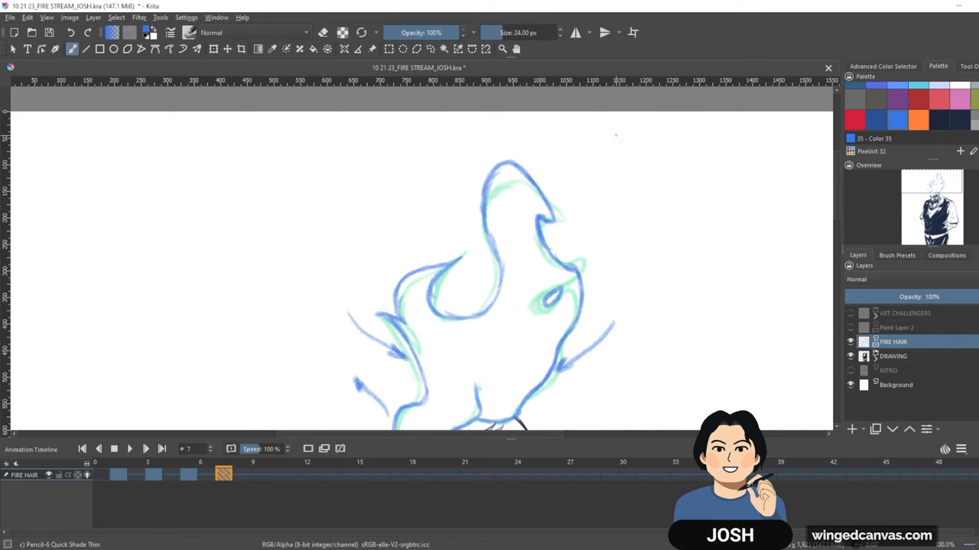
drag(612, 136, 549, 185)
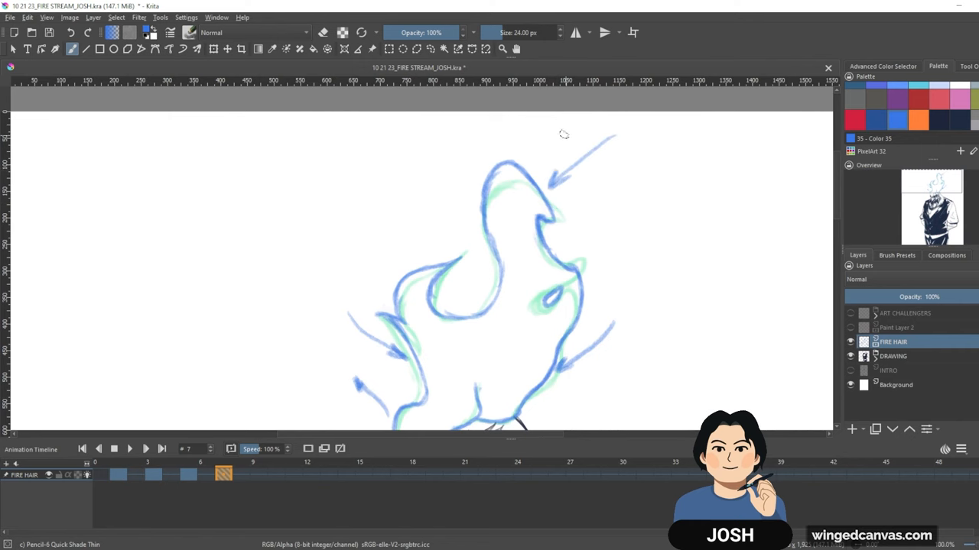
mouse_move(678, 344)
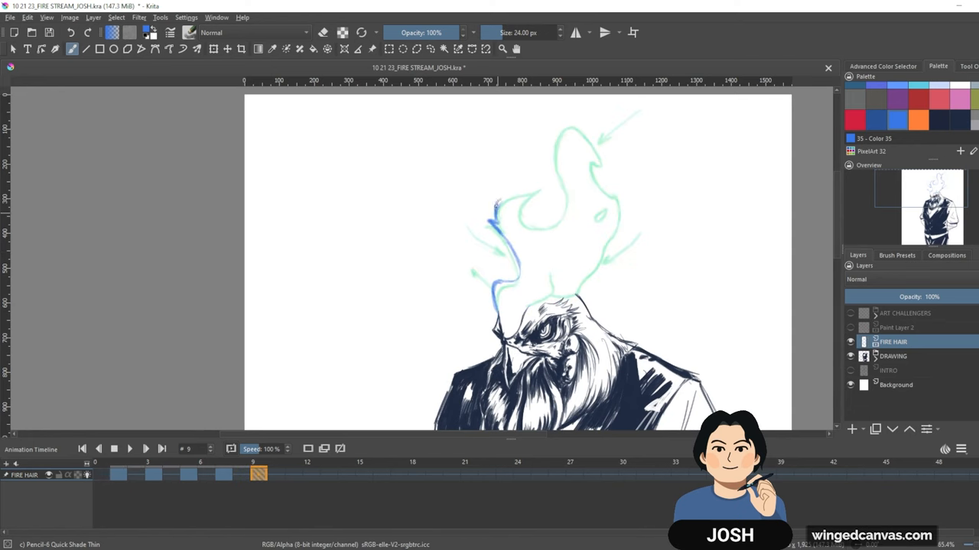
Start the blue flame on frame 9 and open the Onion Skins docker.
drag(496, 206, 536, 195)
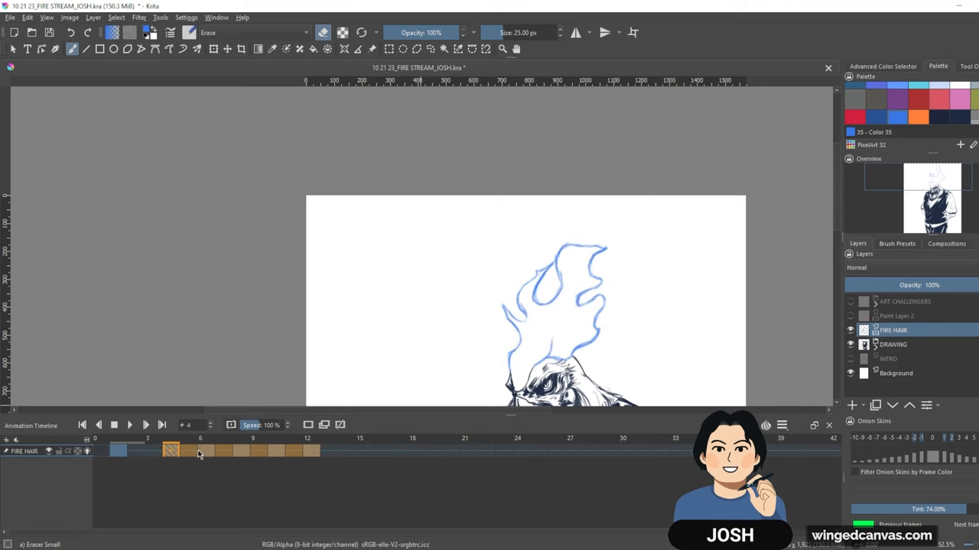
Move the FIRE HAIR keyframes onto frames 1, 3, 5, 7 and 9.
click(312, 450)
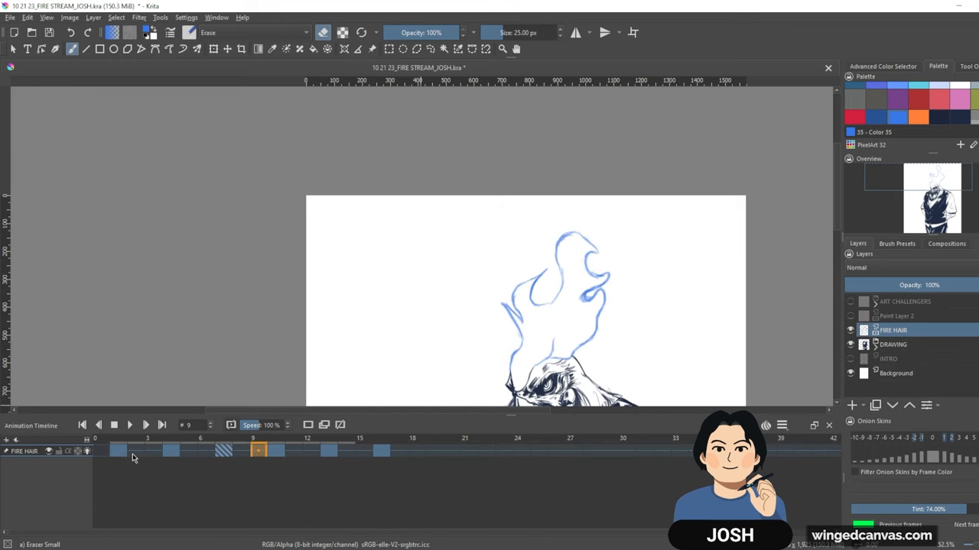
click(505, 450)
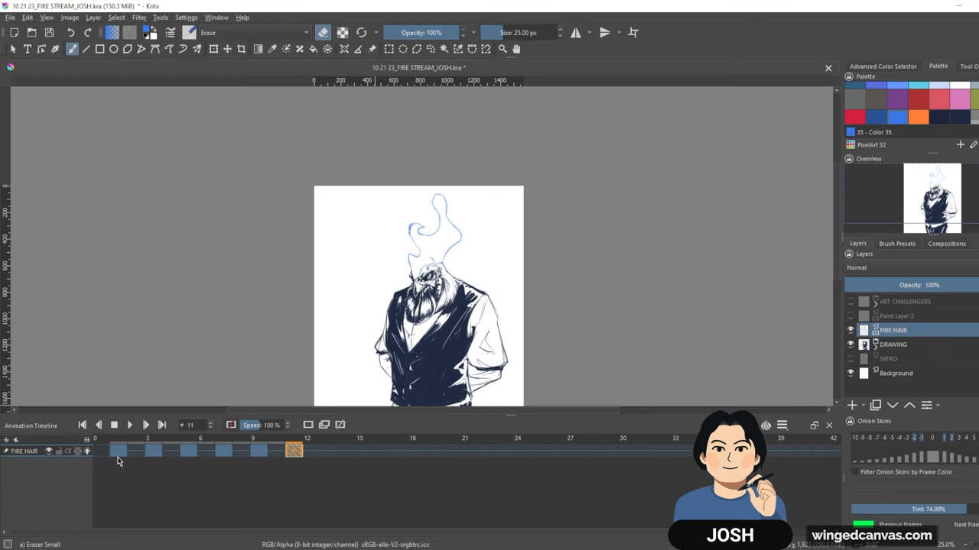
click(398, 449)
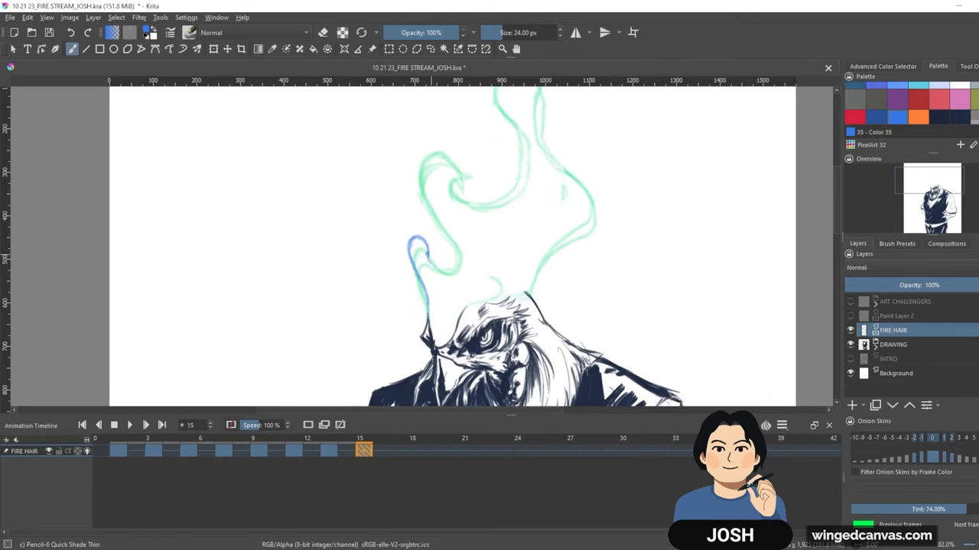
Sketch curling blue flame outlines on frames 15 and 17 over the green onion skin.
drag(356, 199, 390, 233)
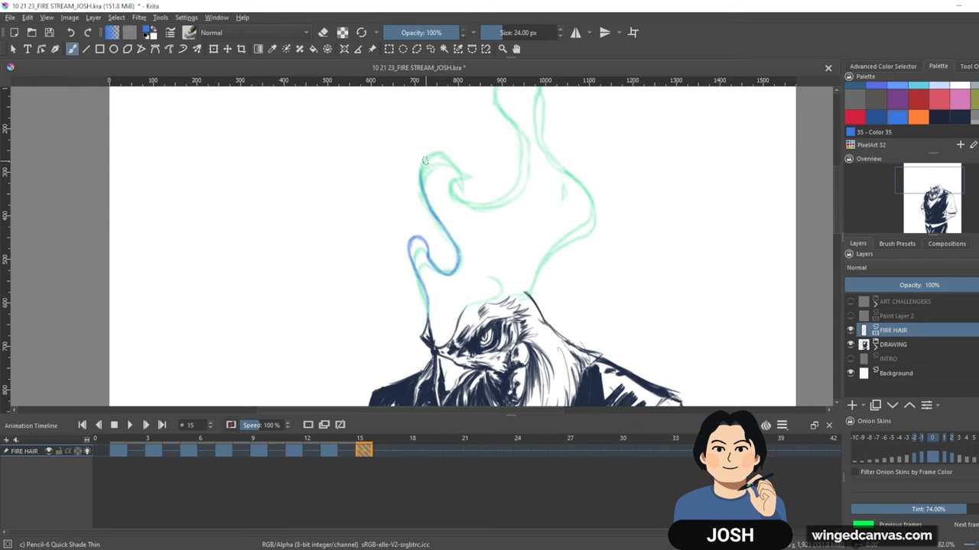
drag(425, 157, 432, 210)
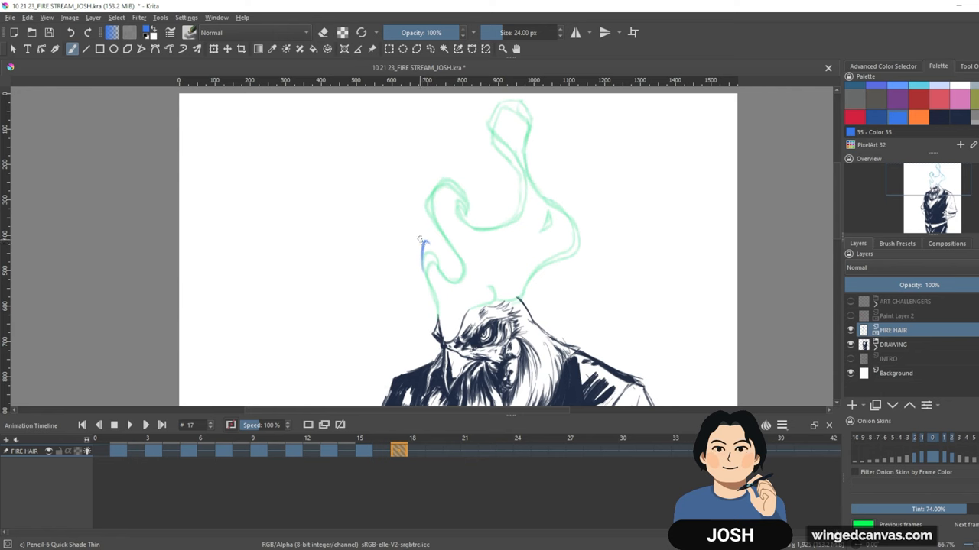
drag(419, 243, 428, 284)
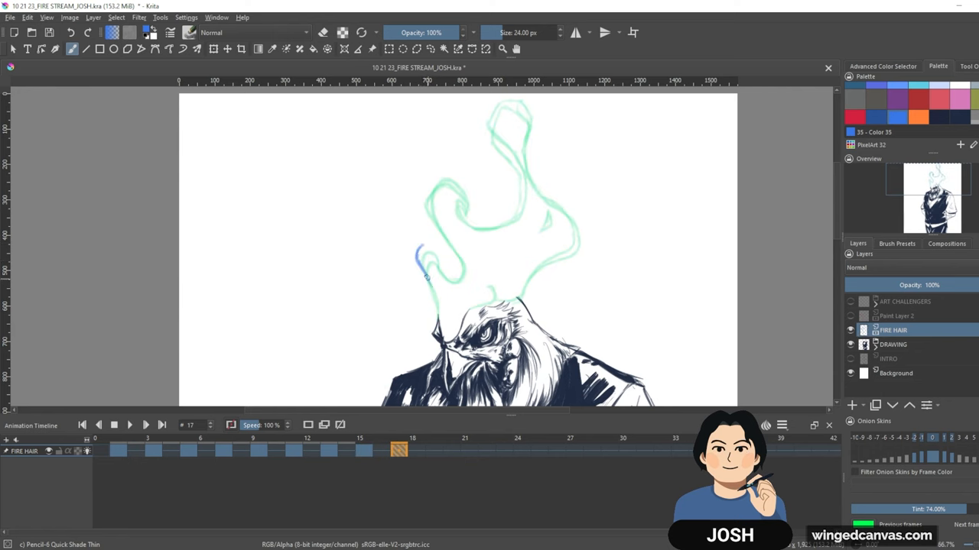
drag(419, 253, 439, 306)
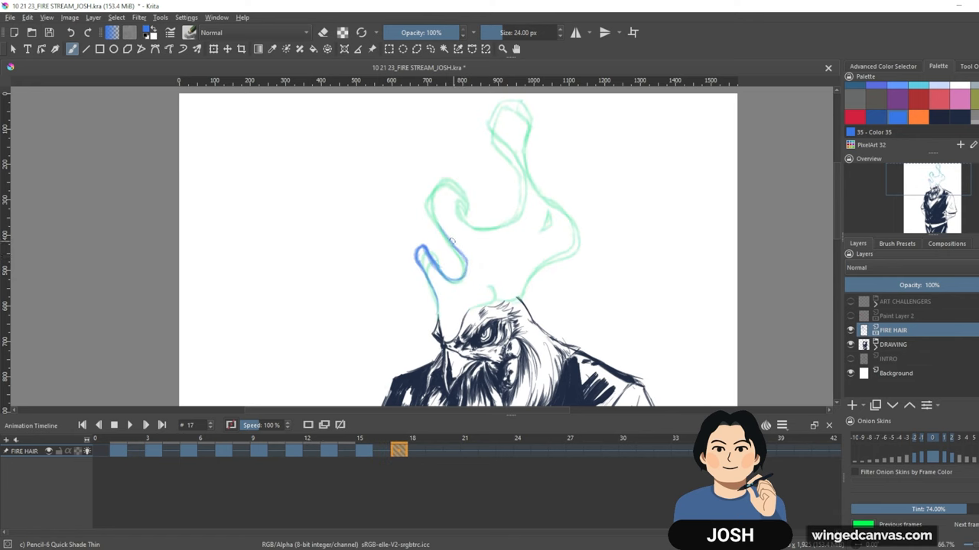
drag(452, 241, 424, 191)
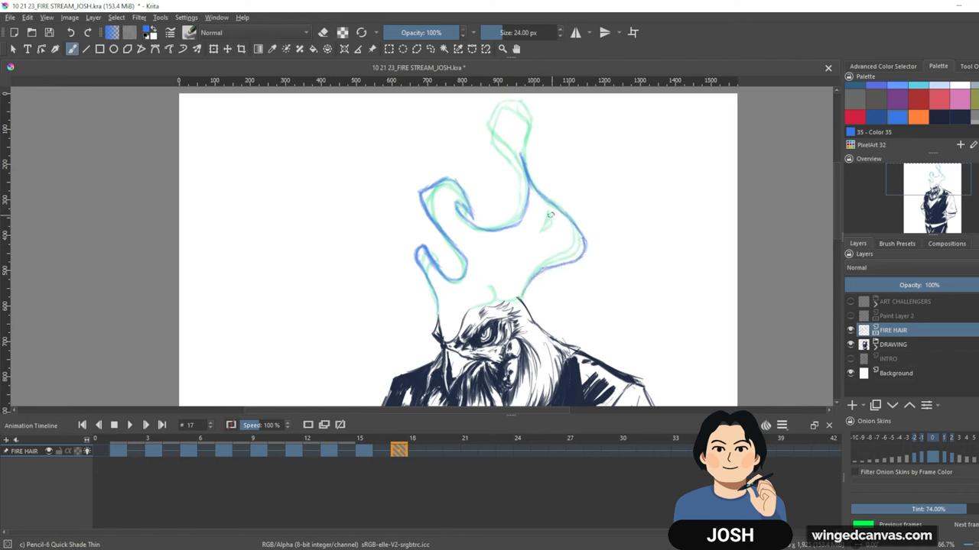
mouse_move(536, 234)
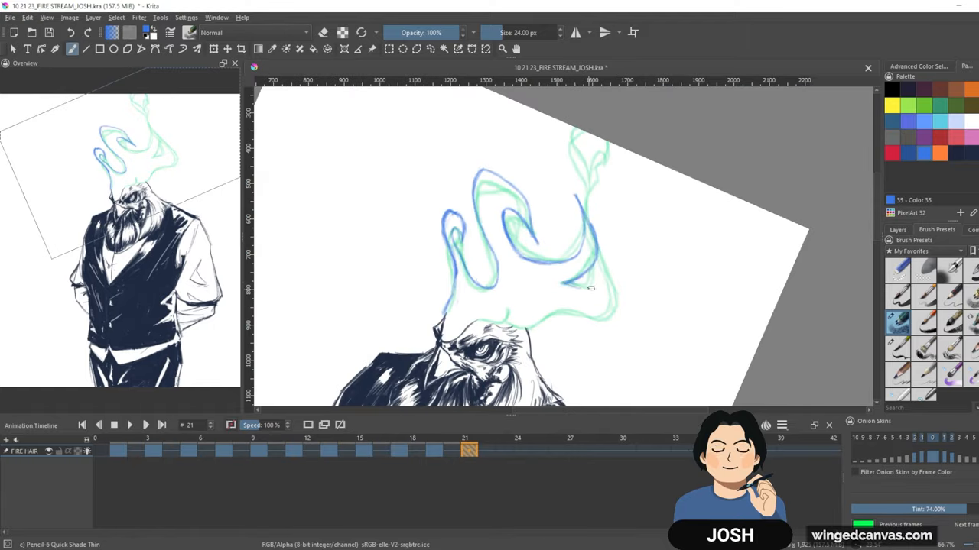
Sketch the next rough flame shape over the onion skin on FIRE HAIR.
drag(566, 287, 612, 294)
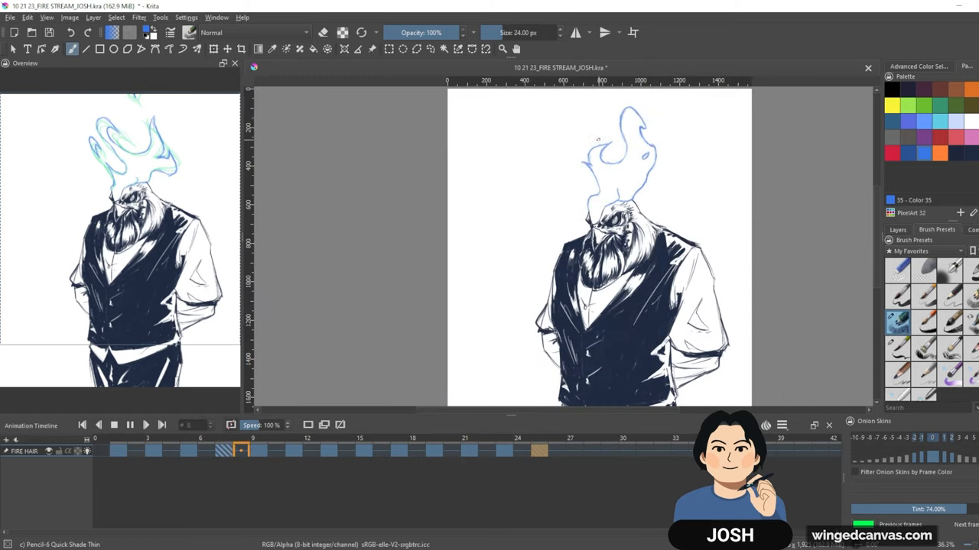
Start the frame 27 flame outline, scrubbing back to frame 23 and earlier frames to compare.
click(574, 451)
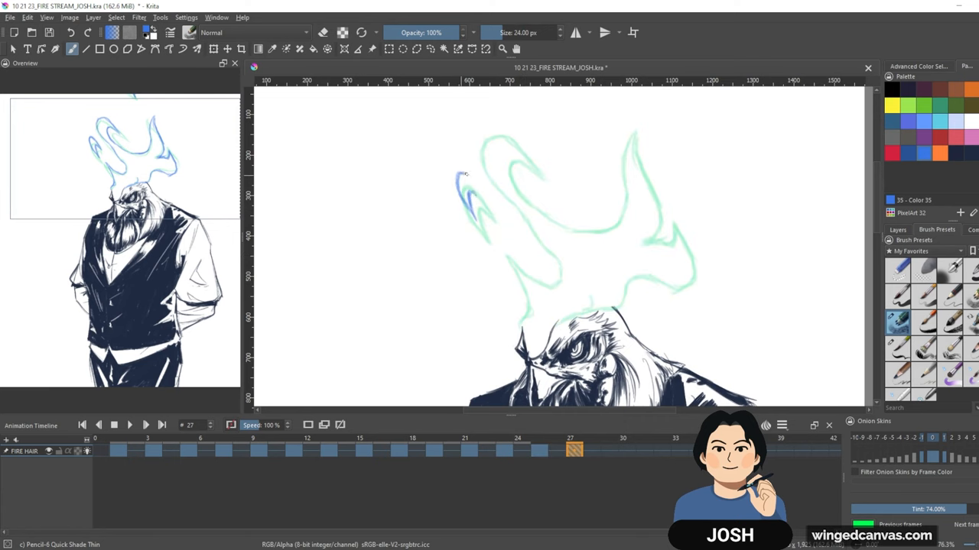
drag(459, 179, 474, 214)
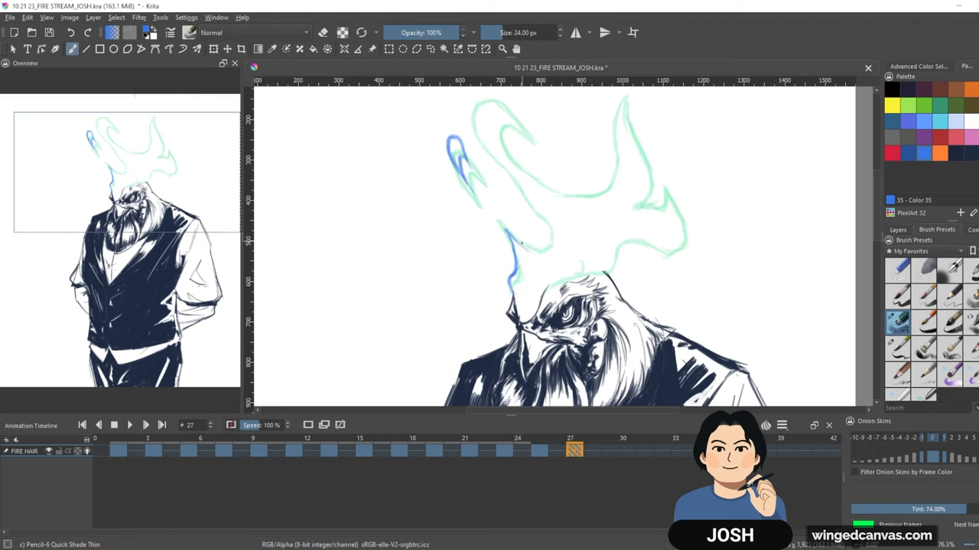
click(503, 449)
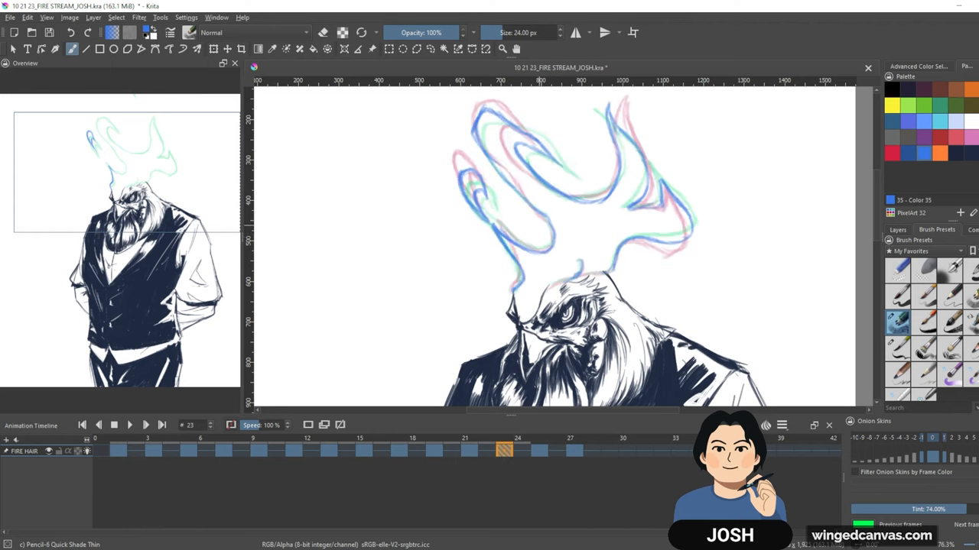
click(570, 450)
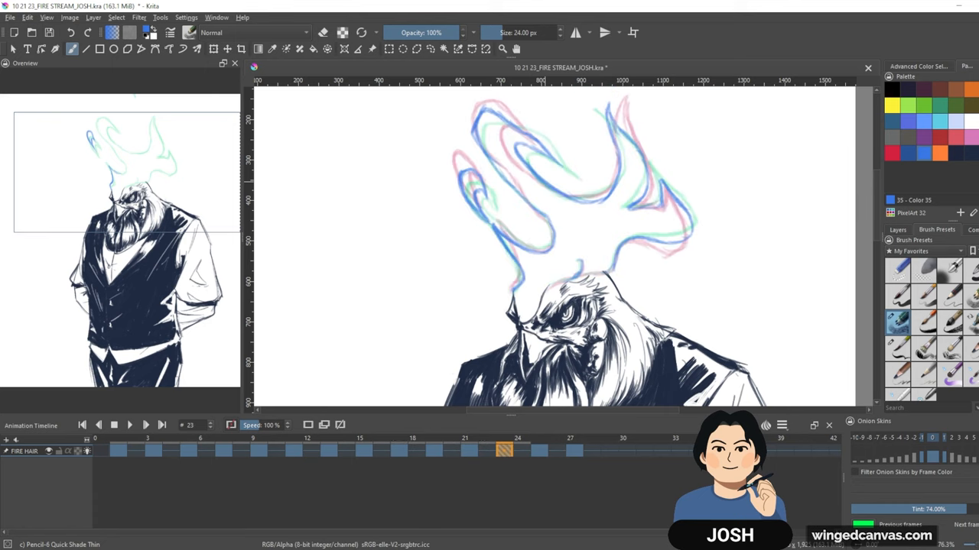
click(574, 449)
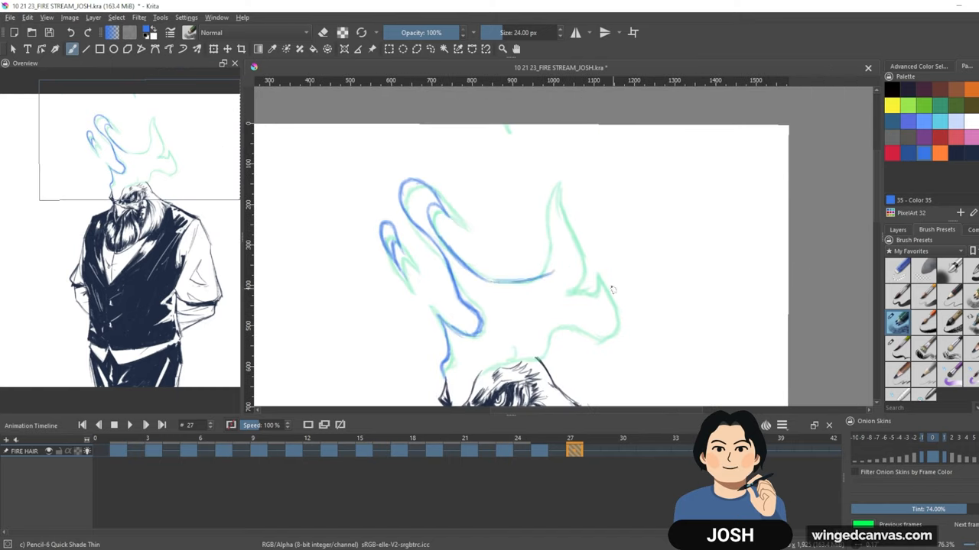
click(399, 450)
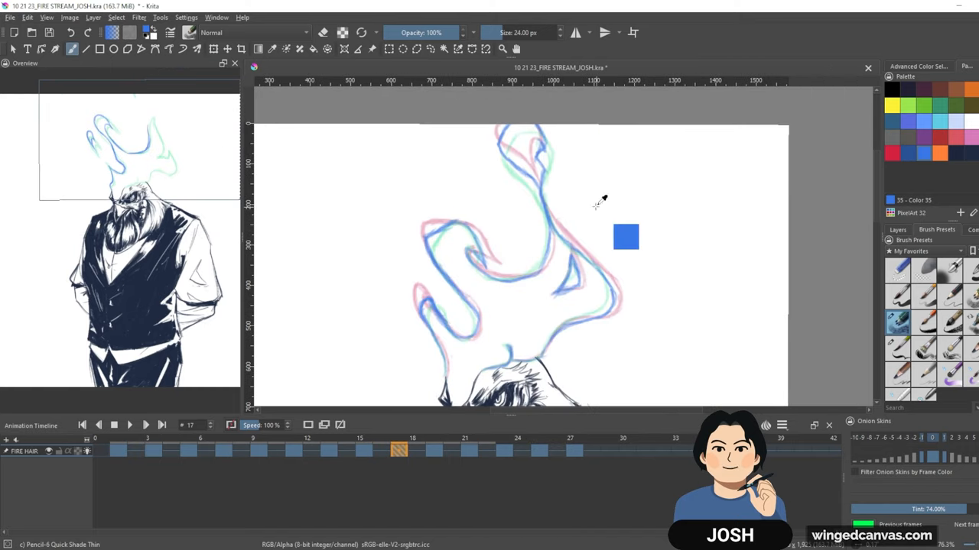
click(539, 450)
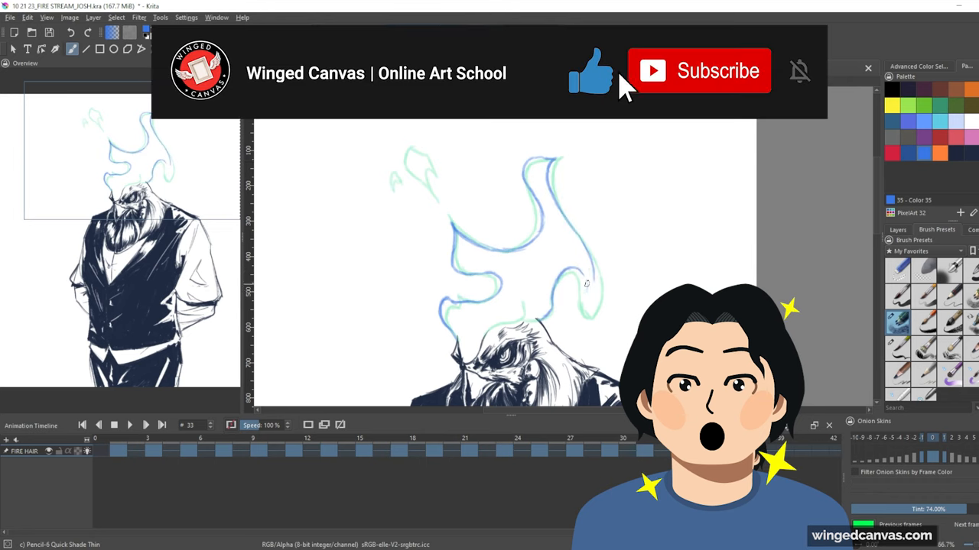
Play back the rough flame animation and adjust the timeline frame range.
click(698, 70)
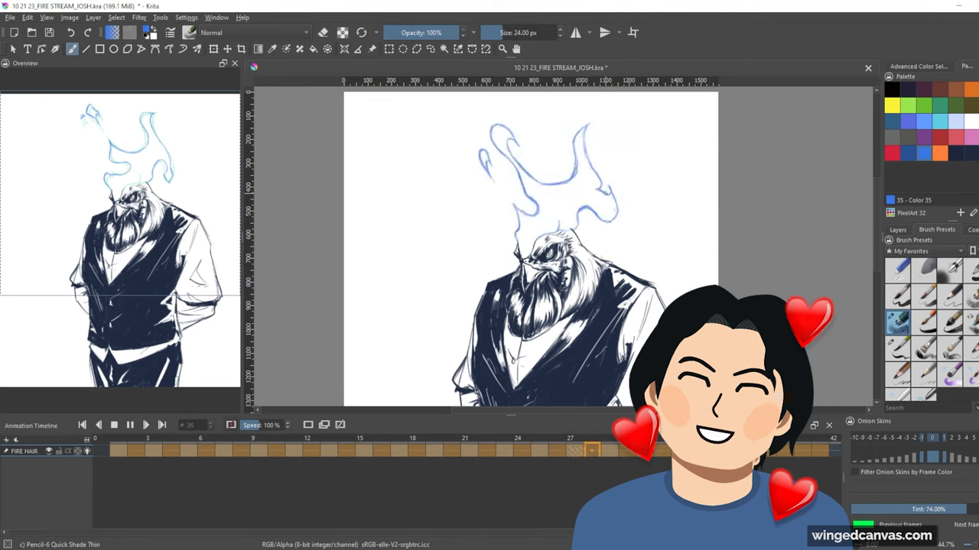
click(161, 425)
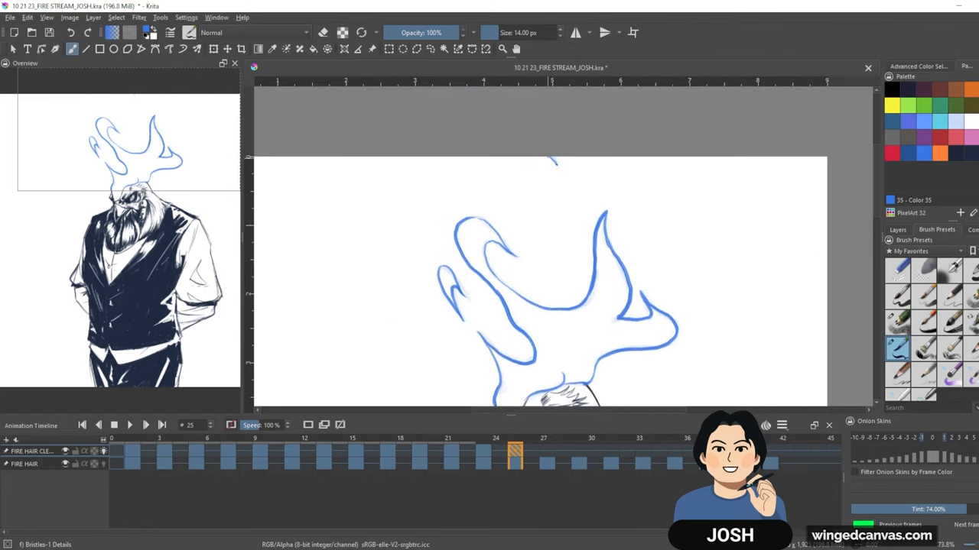
Move along the timeline and play the cleaned-up blue fire hair animation.
click(544, 455)
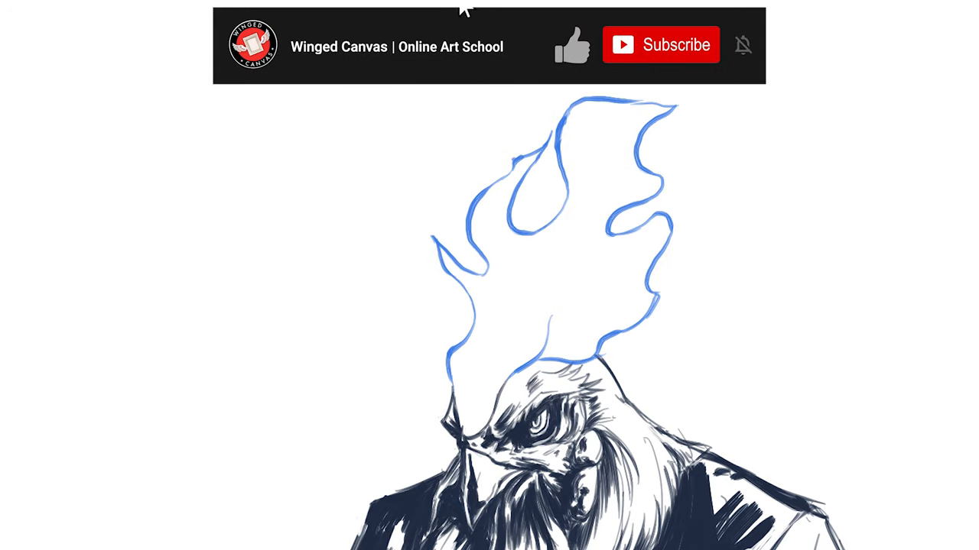
click(661, 44)
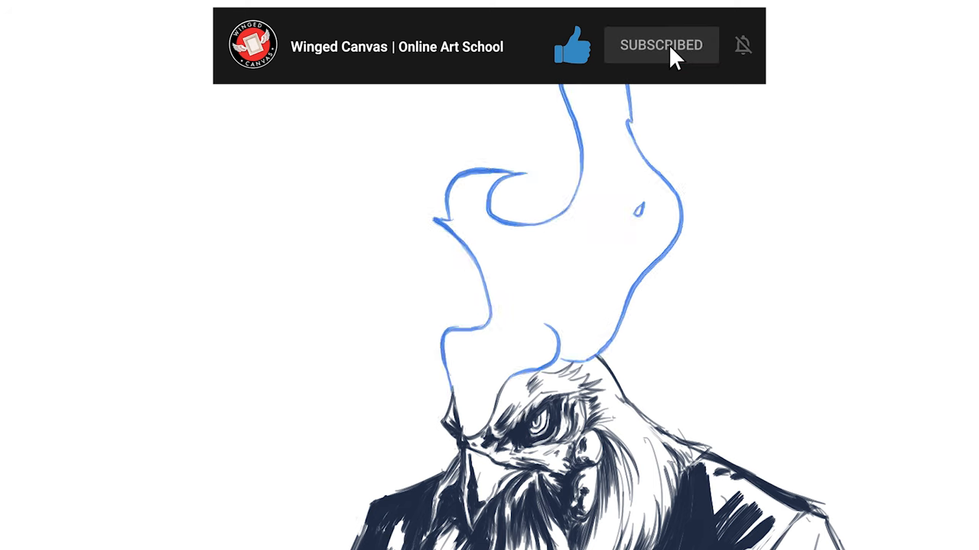